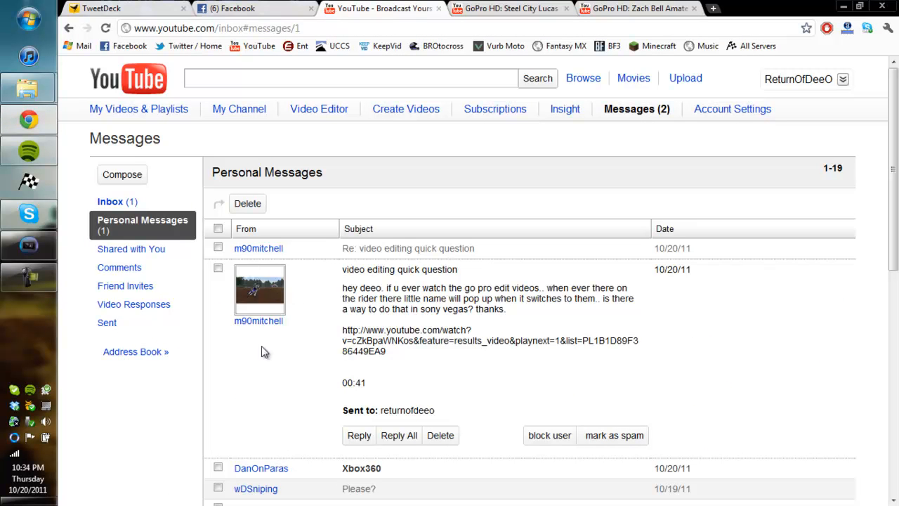
mouse_move(517, 315)
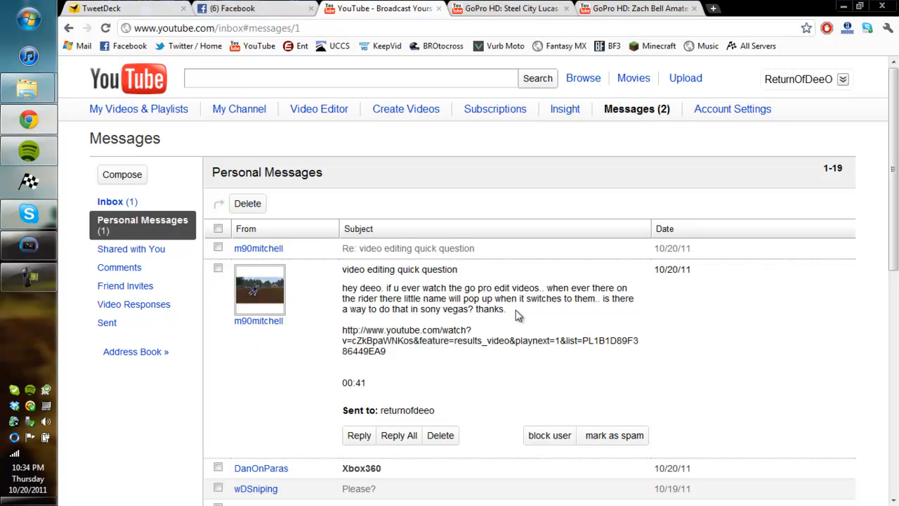
Highlight the end of the viewer's editing question in the YouTube message
left_click_drag(439, 309, 505, 309)
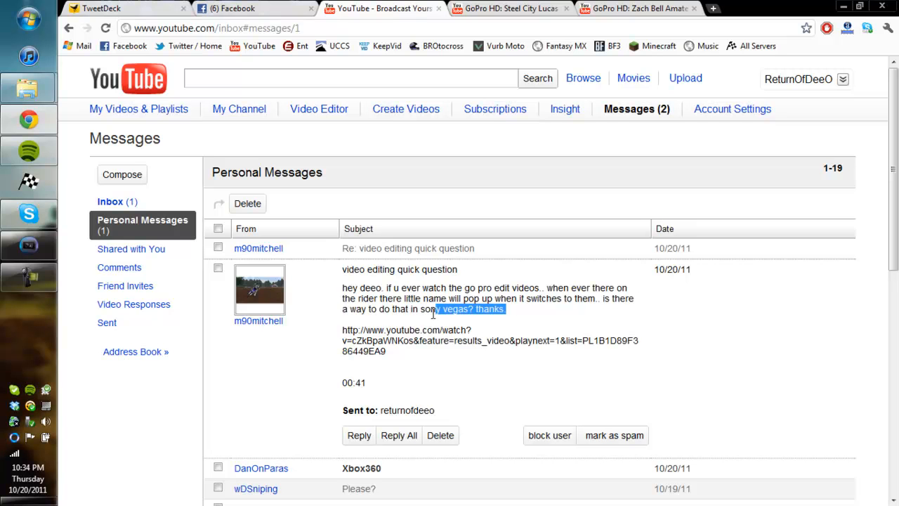
left_click_drag(443, 299, 342, 309)
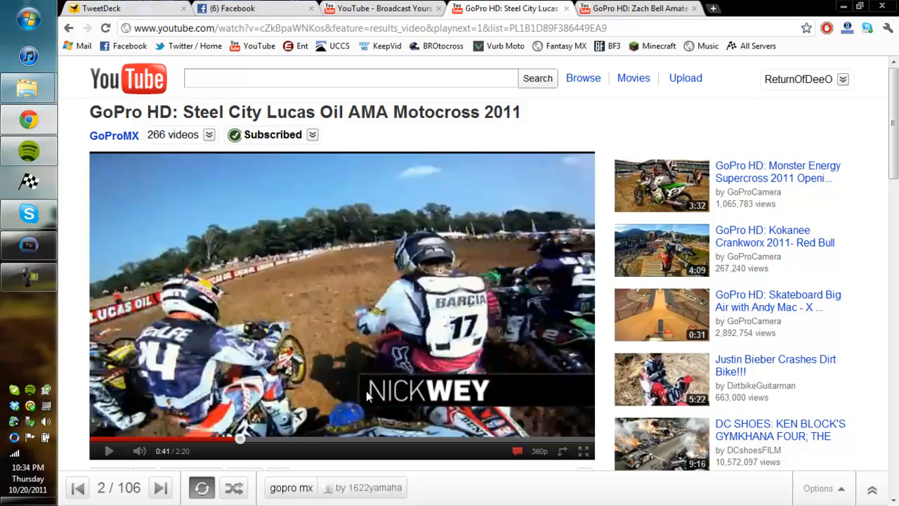
mouse_move(581, 380)
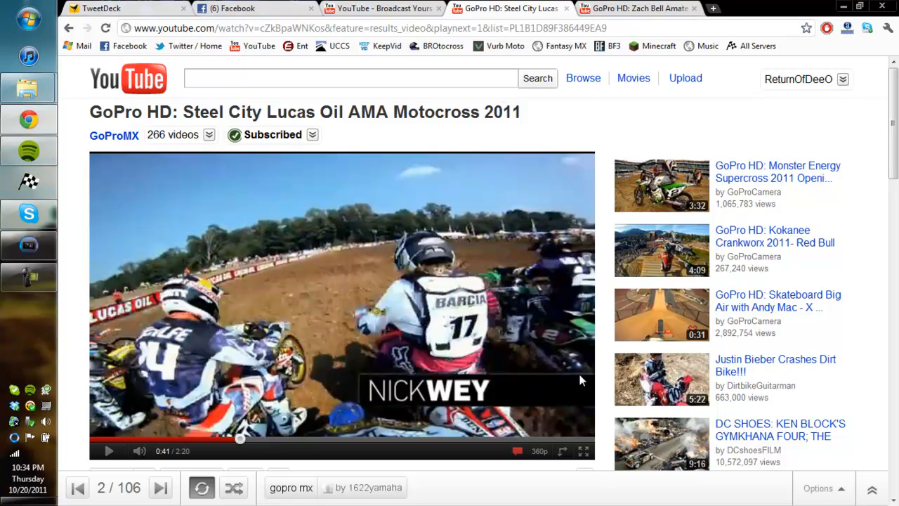
mouse_move(89, 230)
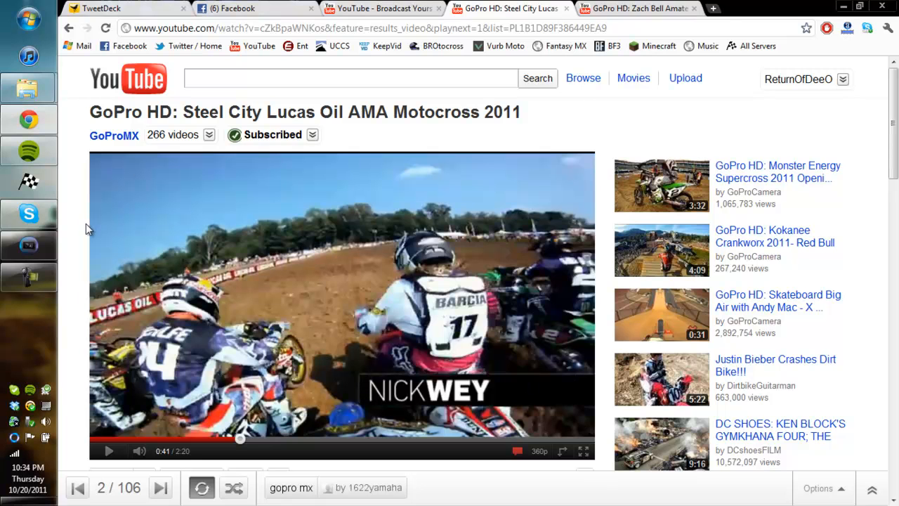
mouse_move(29, 245)
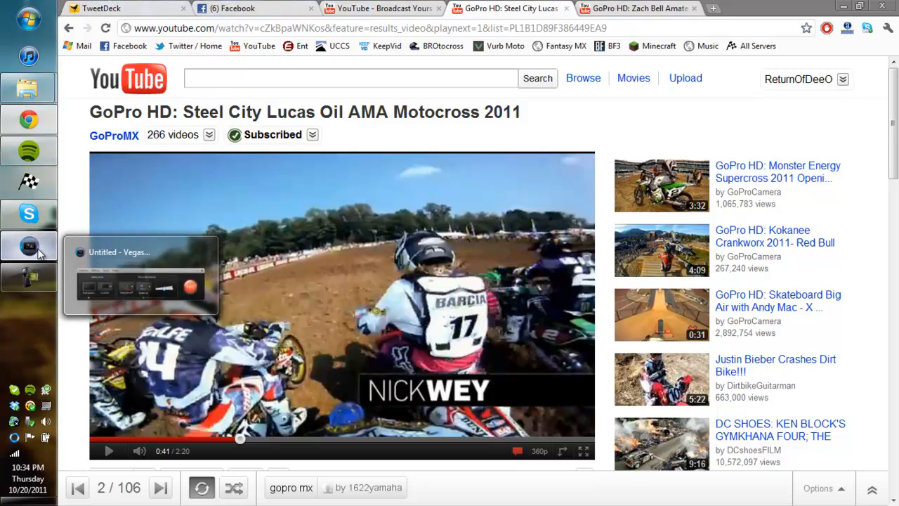
Import Good_STurns-Table.MOD into Vegas and drop it at the timeline start
left_click(30, 246)
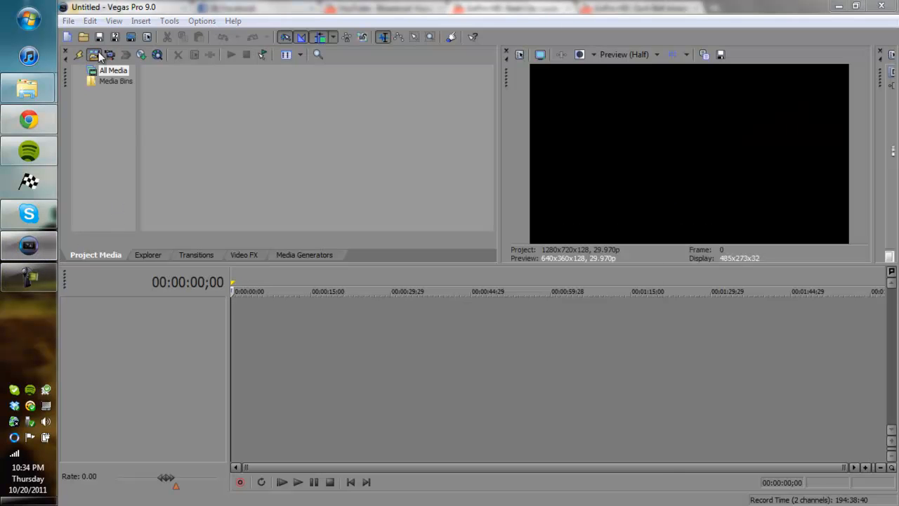
left_click(78, 55)
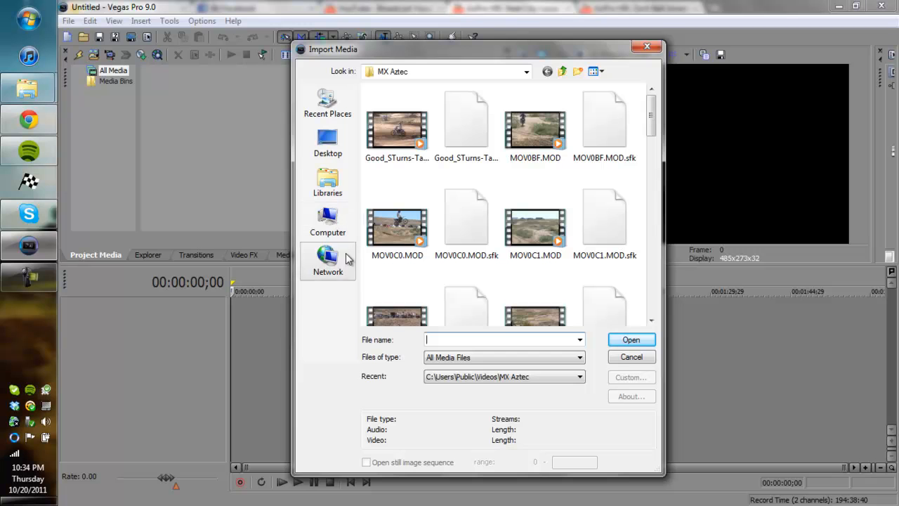
left_click(630, 339)
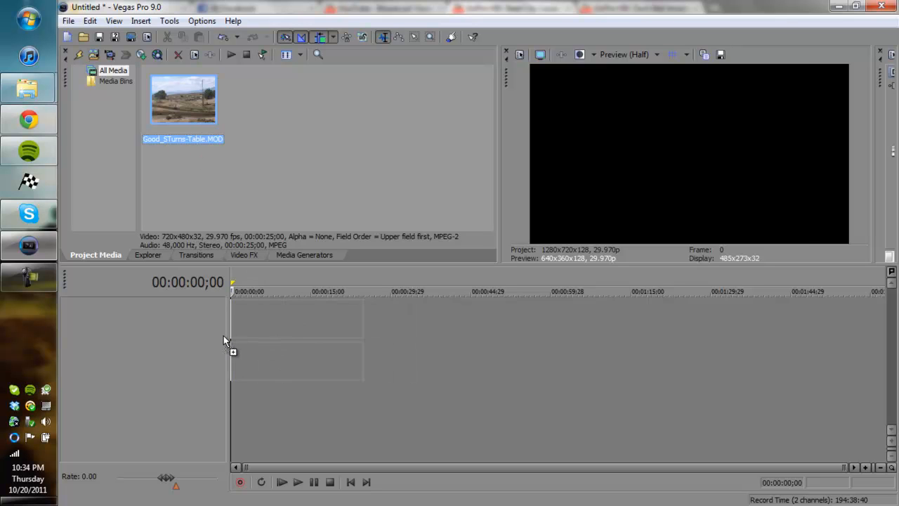
left_click_drag(183, 99, 295, 330)
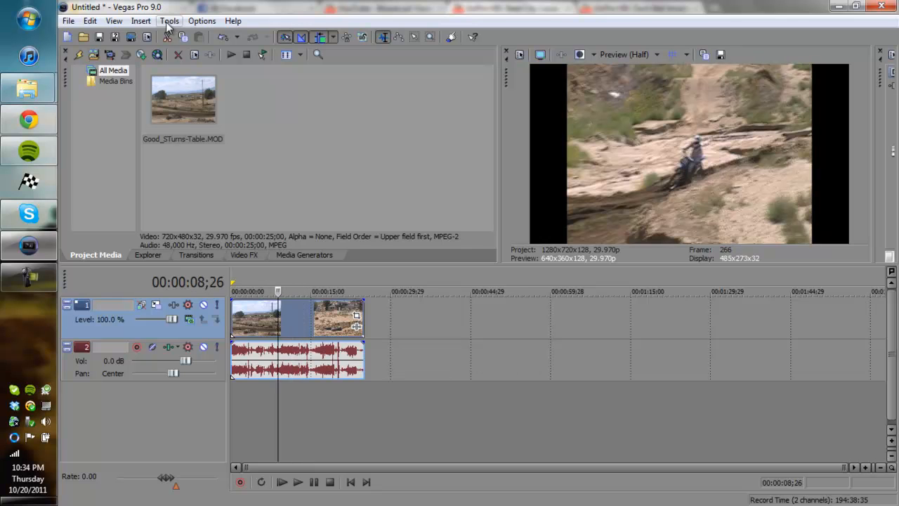
Insert new video tracks and place a Black Solid Color generator on track 2
left_click(141, 20)
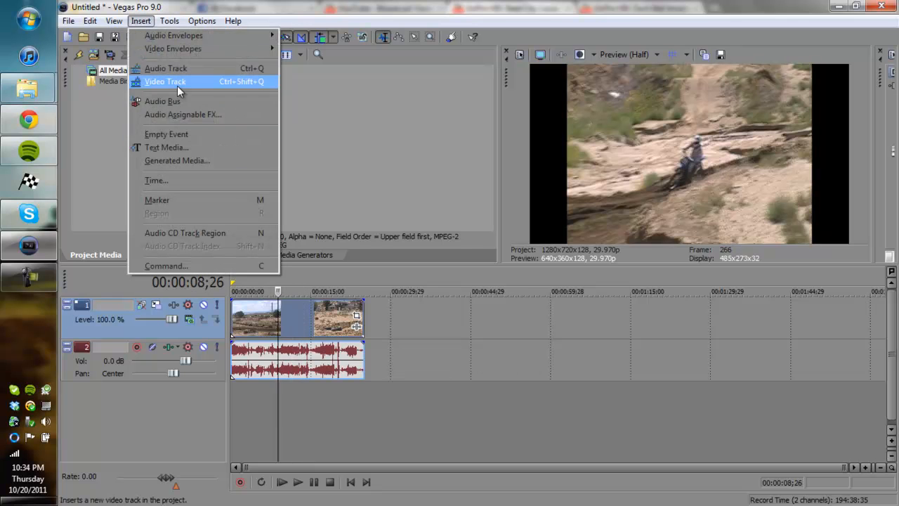
left_click(165, 81)
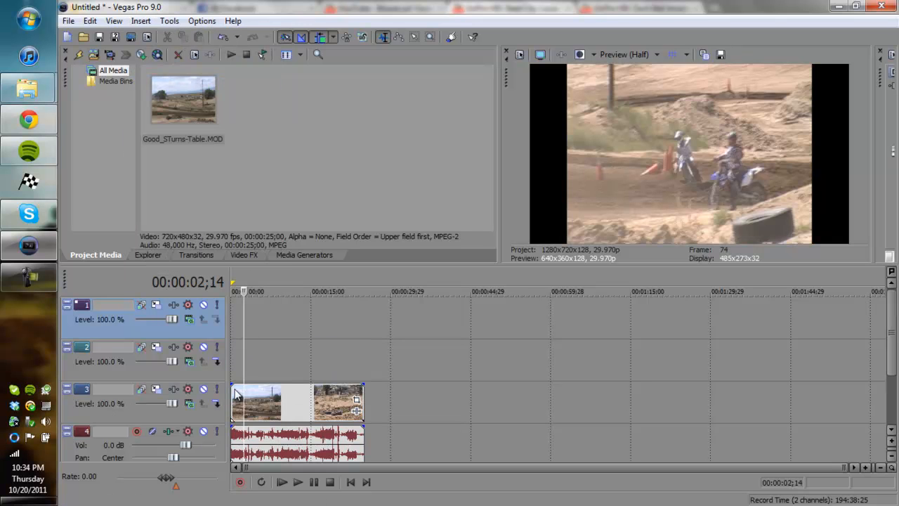
left_click(305, 254)
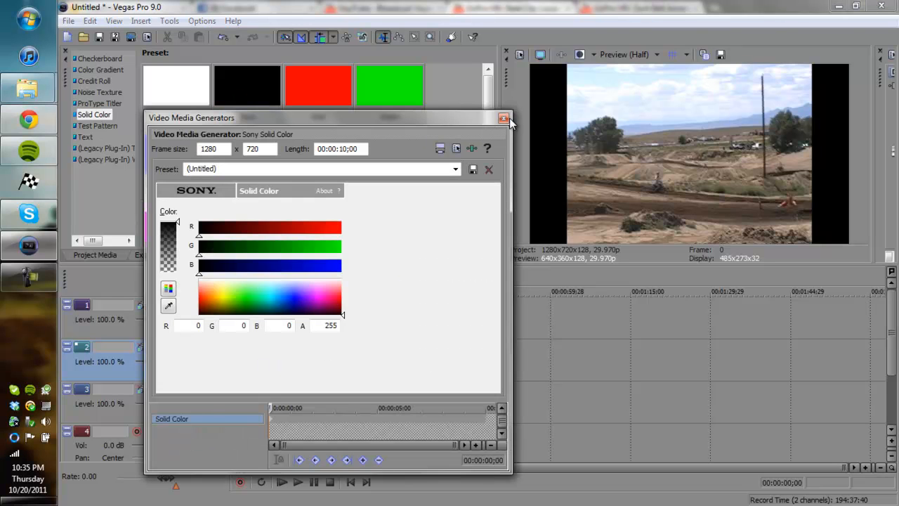
left_click(503, 118)
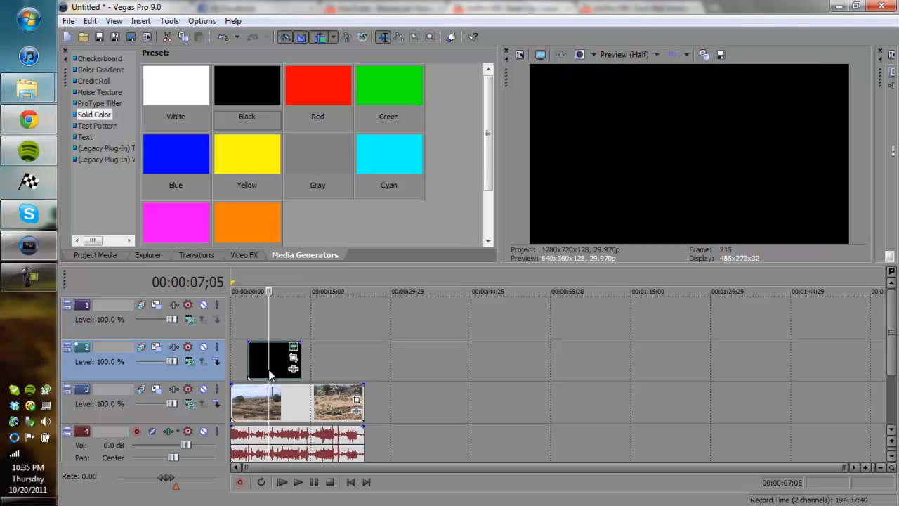
mouse_move(294, 360)
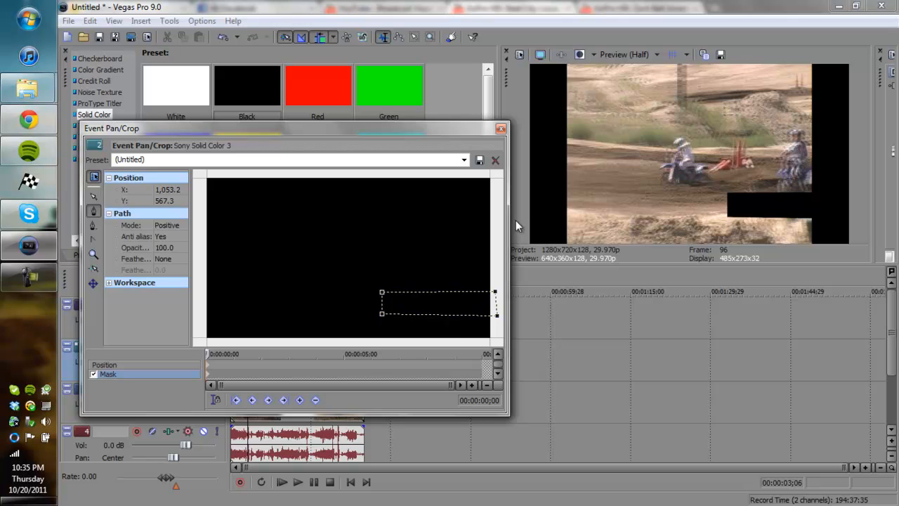
mouse_move(724, 194)
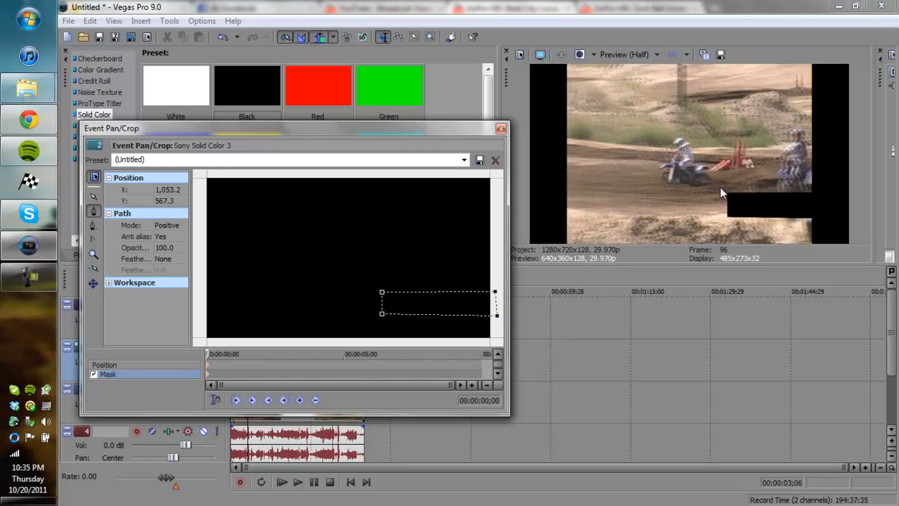
Close Event Pan/Crop with the black solid masked to a lower-right rectangle
left_click(496, 160)
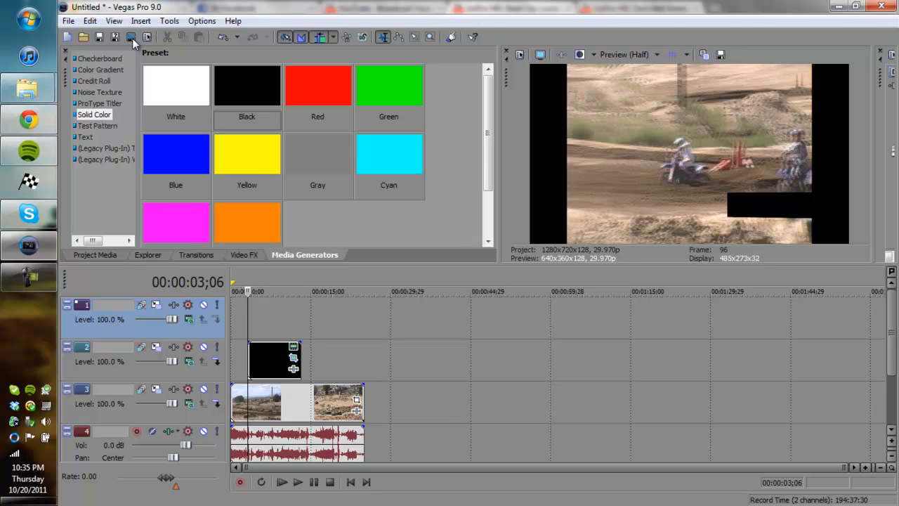
Add a 'Daniel O.' text title in BlackHole BB, size 28, with Free Form placement
left_click(141, 20)
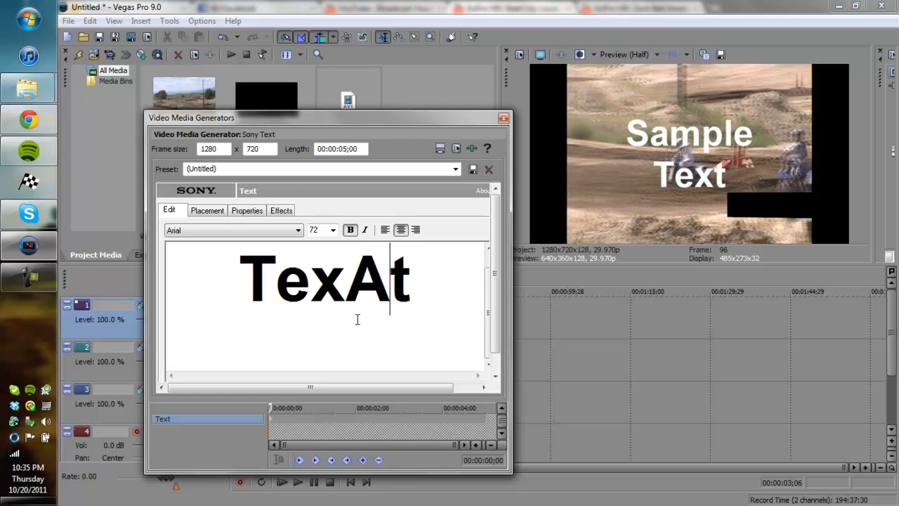
type("Daniel O.")
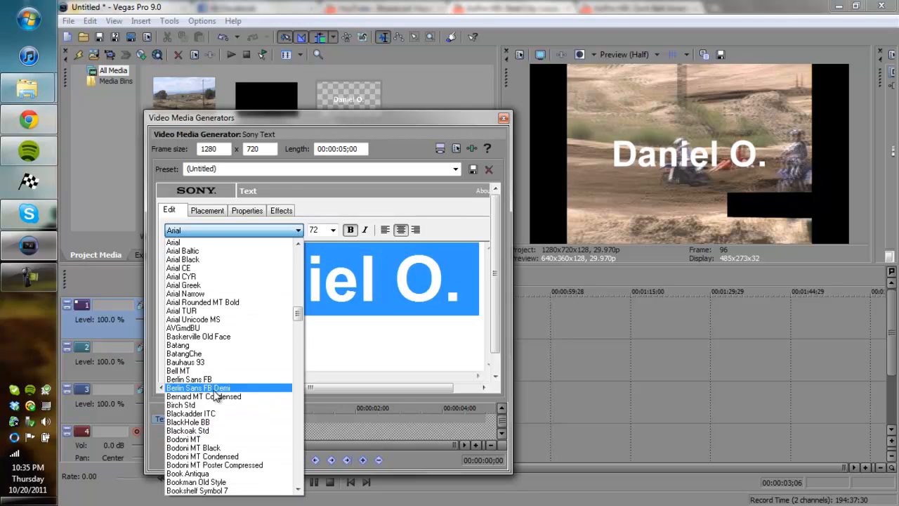
left_click(188, 422)
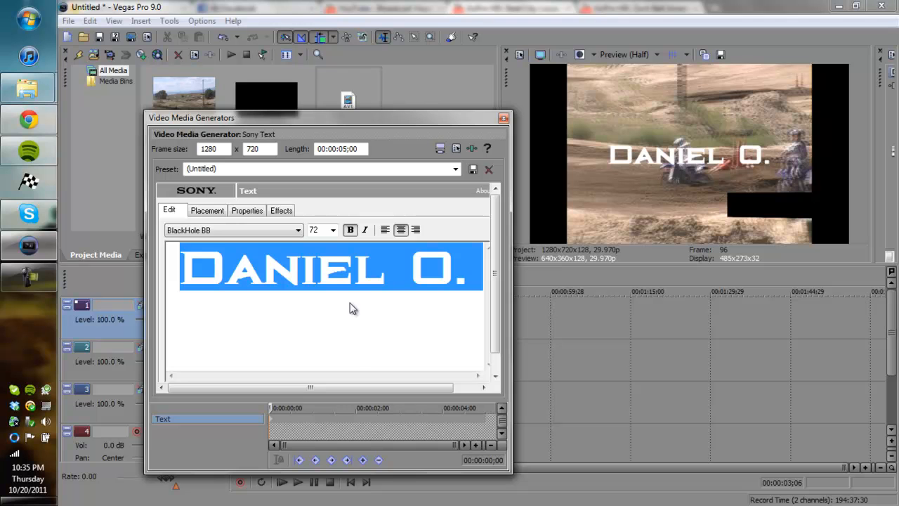
left_click(332, 230)
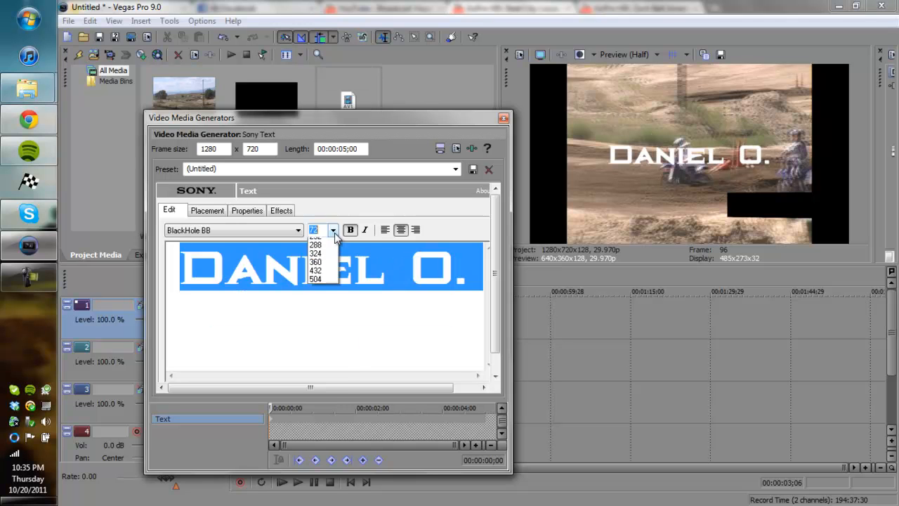
left_click(315, 245)
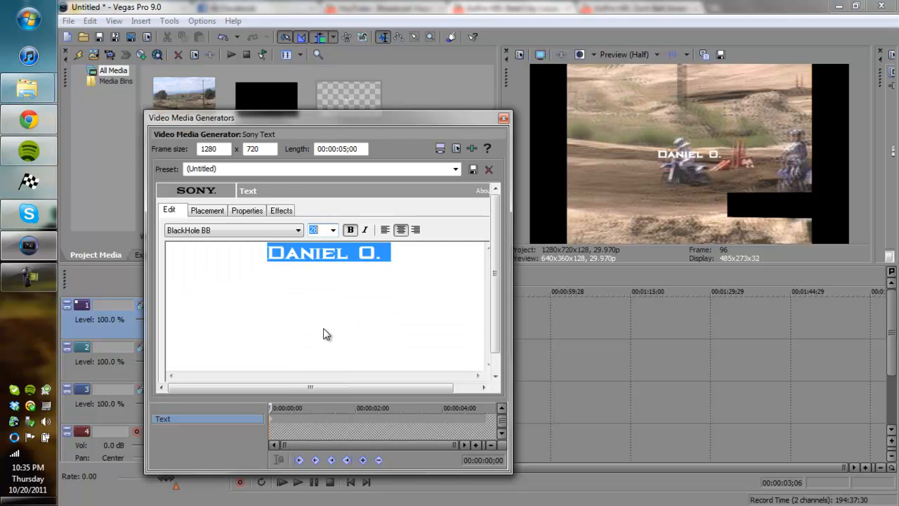
left_click(207, 210)
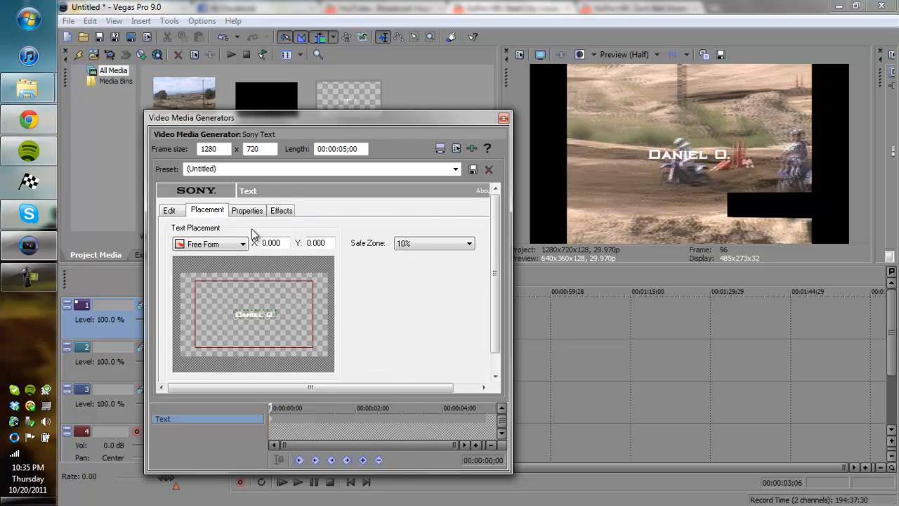
left_click_drag(254, 314, 285, 333)
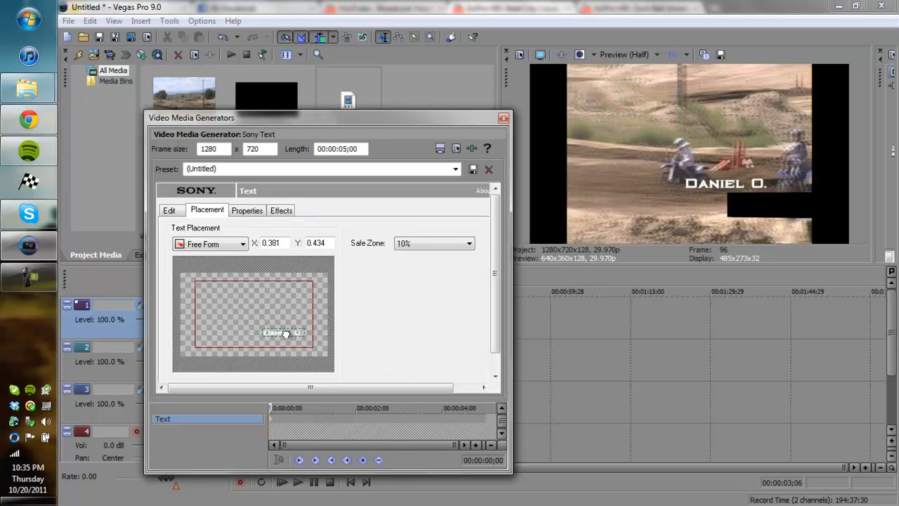
left_click_drag(285, 333, 295, 340)
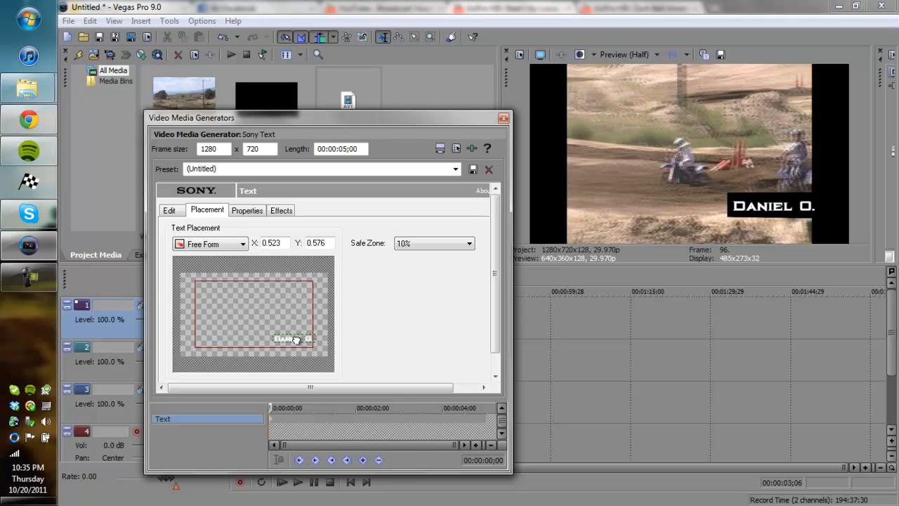
left_click_drag(296, 339, 292, 339)
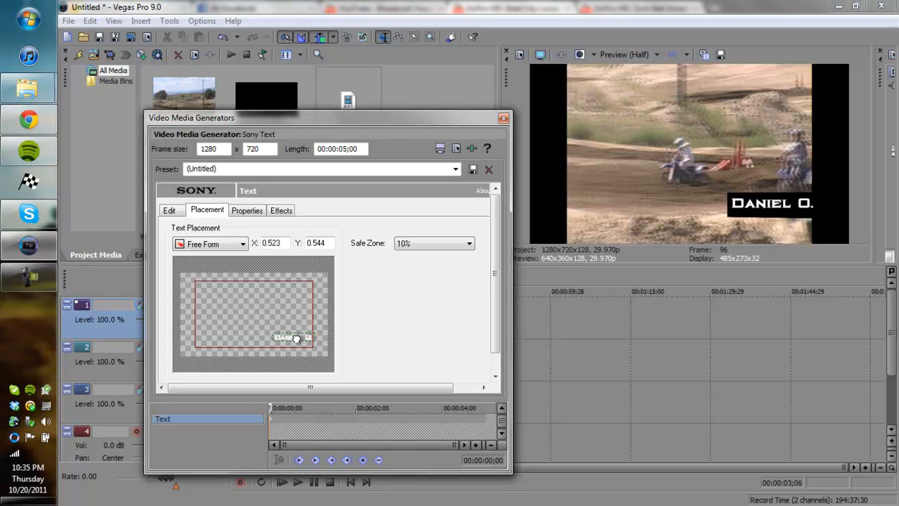
left_click_drag(290, 339, 290, 338)
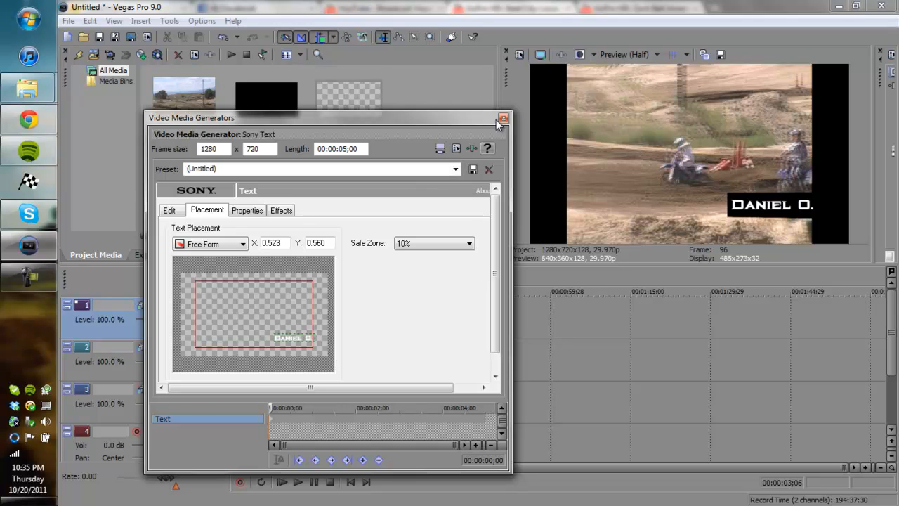
left_click(504, 118)
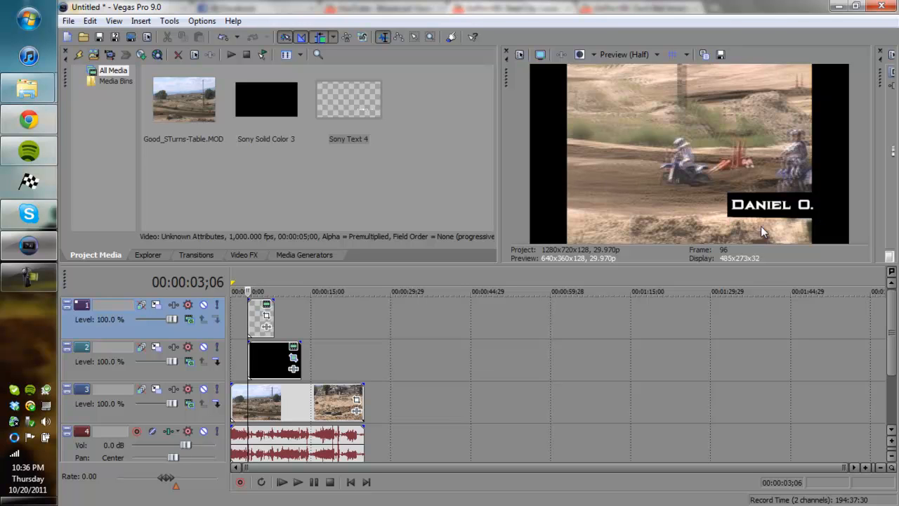
mouse_move(248, 320)
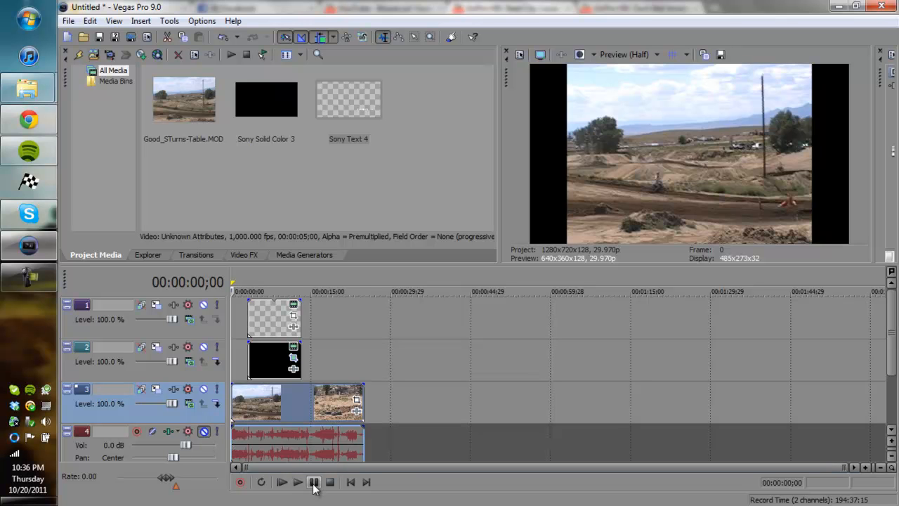
Play the project from the beginning to preview the name in the black box
left_click(297, 482)
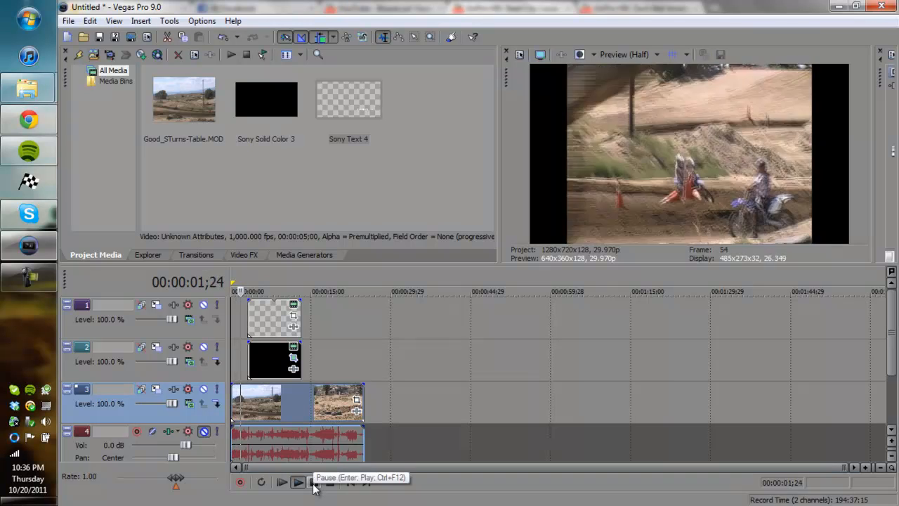
left_click(281, 482)
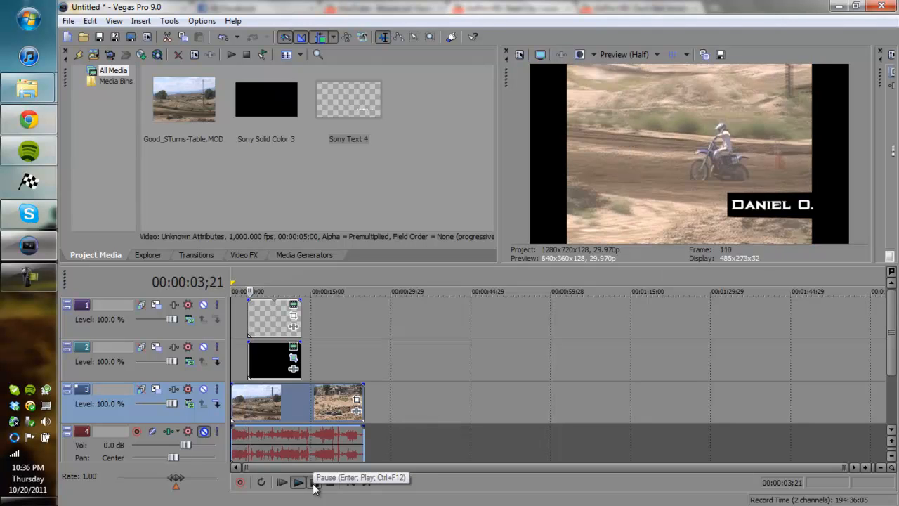
left_click(297, 482)
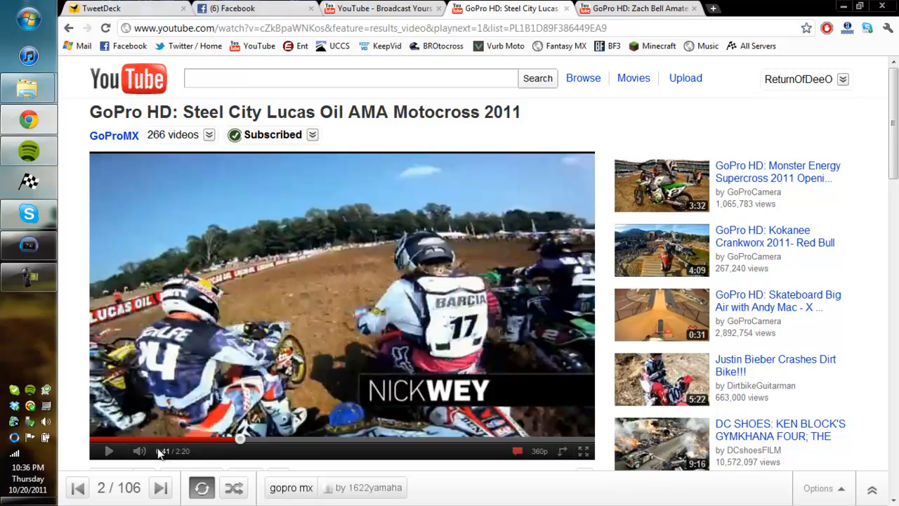
Play the GoPro Steel City video to study its rider-name lower-third
left_click(236, 439)
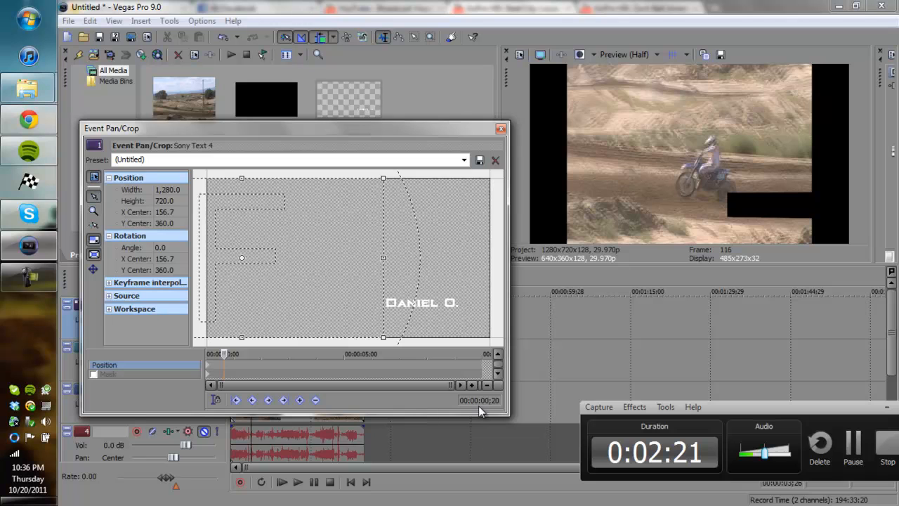
mouse_move(492, 411)
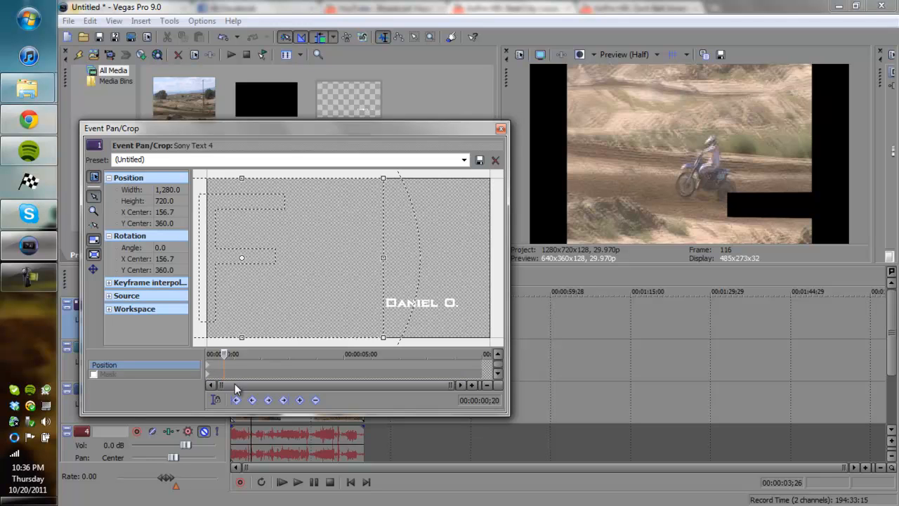
left_click_drag(243, 258, 273, 258)
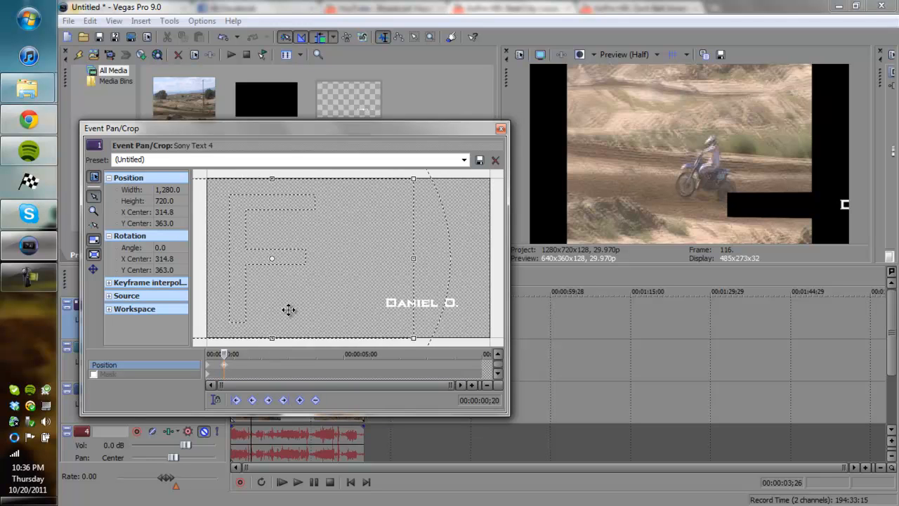
left_click_drag(288, 309, 358, 309)
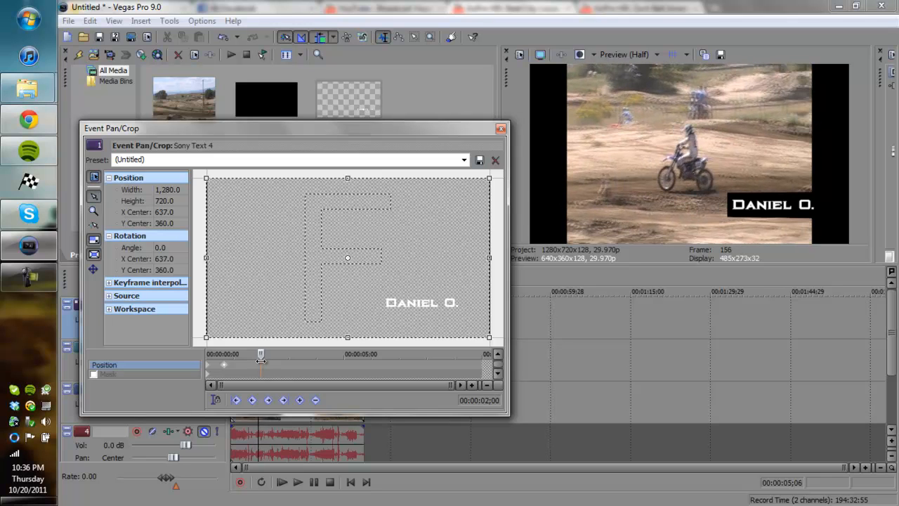
mouse_move(264, 363)
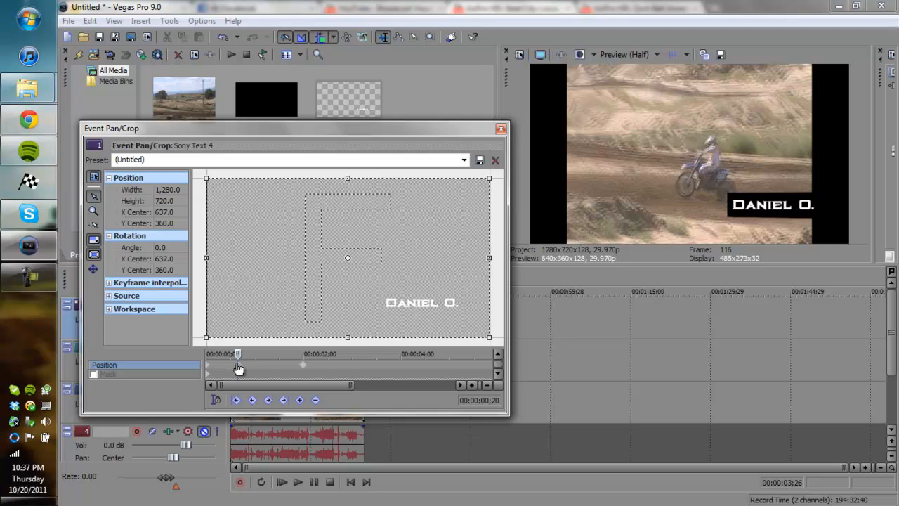
mouse_move(295, 373)
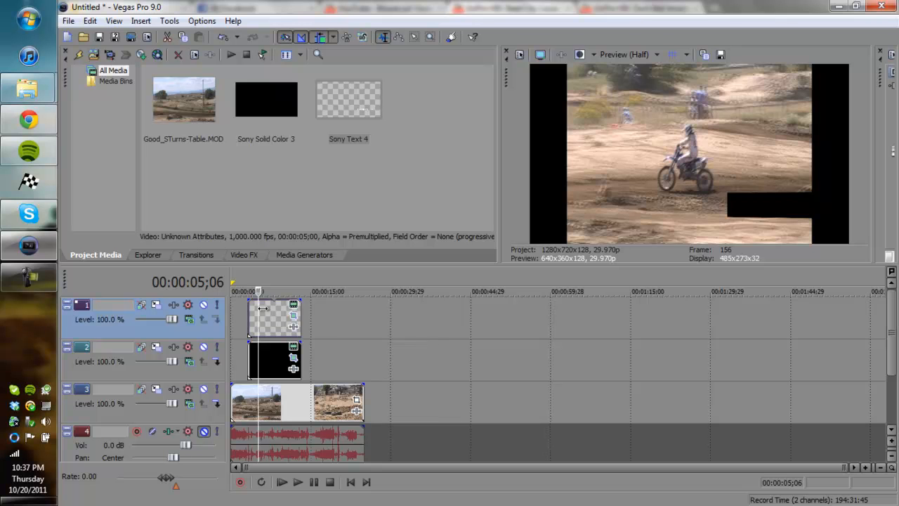
Keyframe the black box off-screen right at 0, then back behind the name at 0;20
left_click(282, 482)
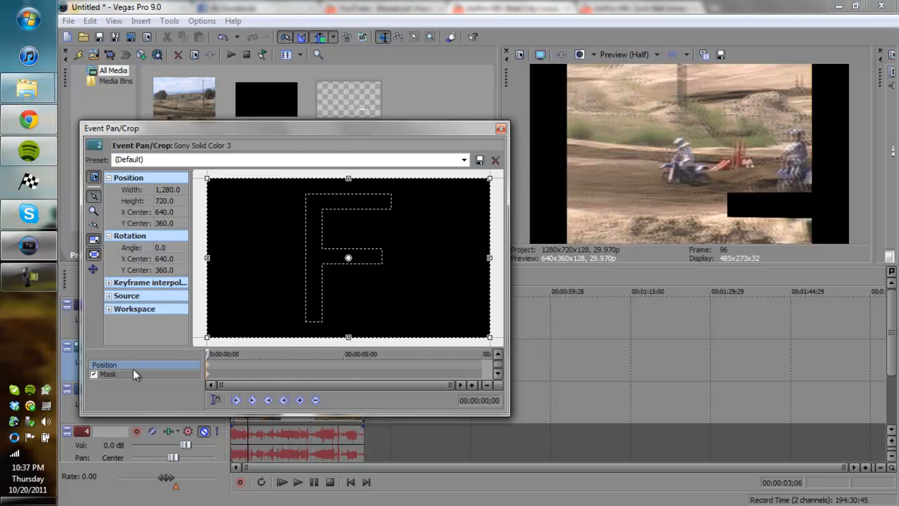
mouse_move(223, 380)
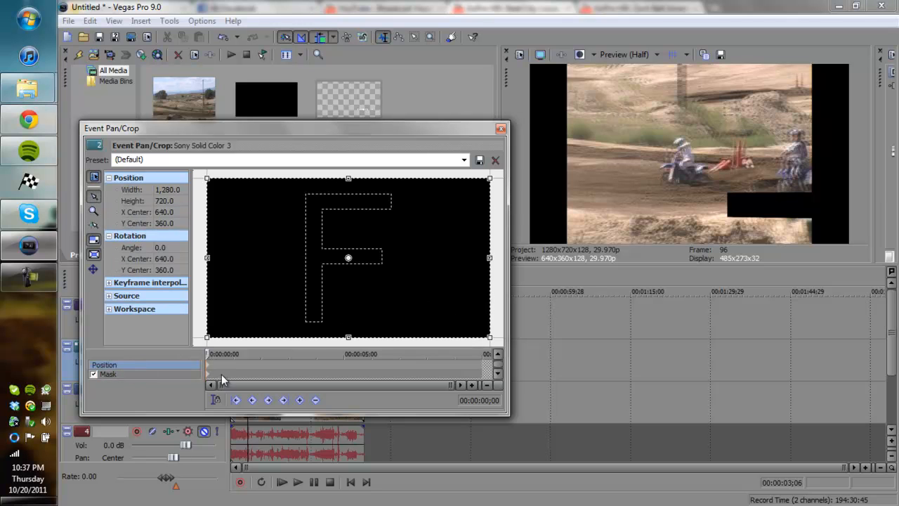
mouse_move(428, 317)
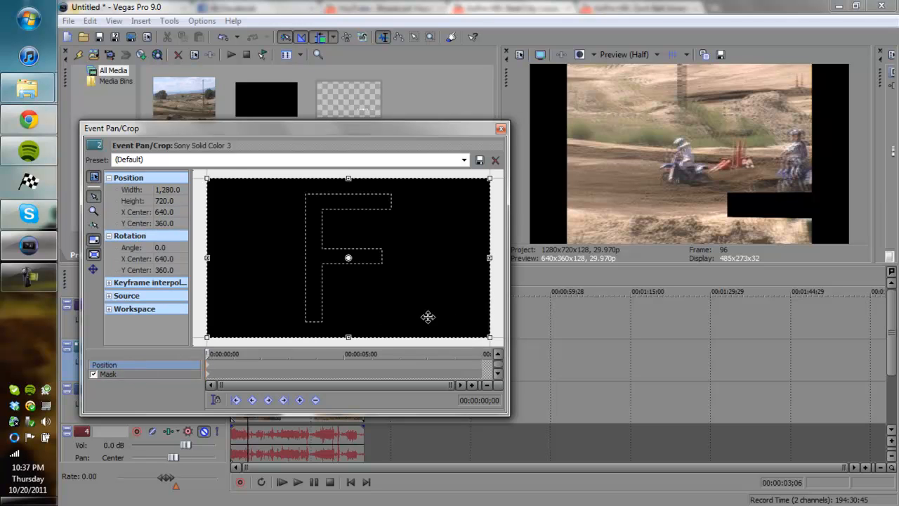
left_click_drag(348, 258, 256, 258)
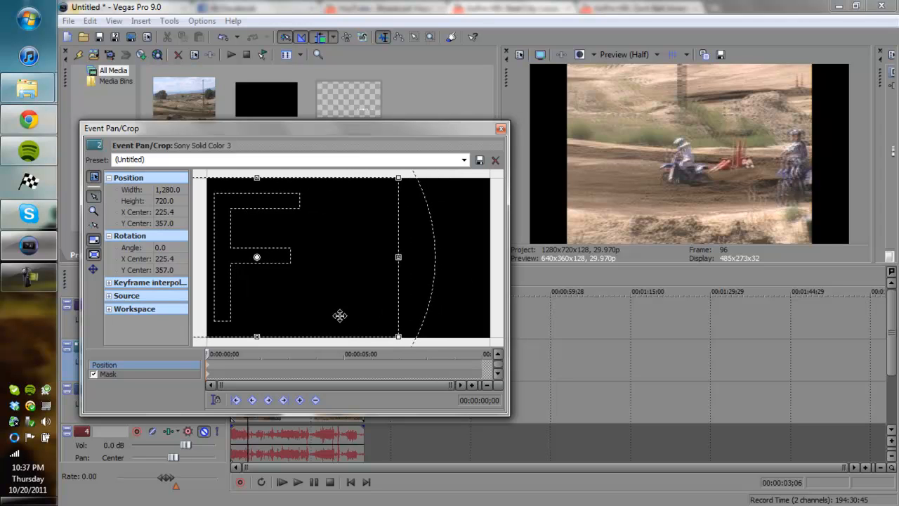
mouse_move(233, 341)
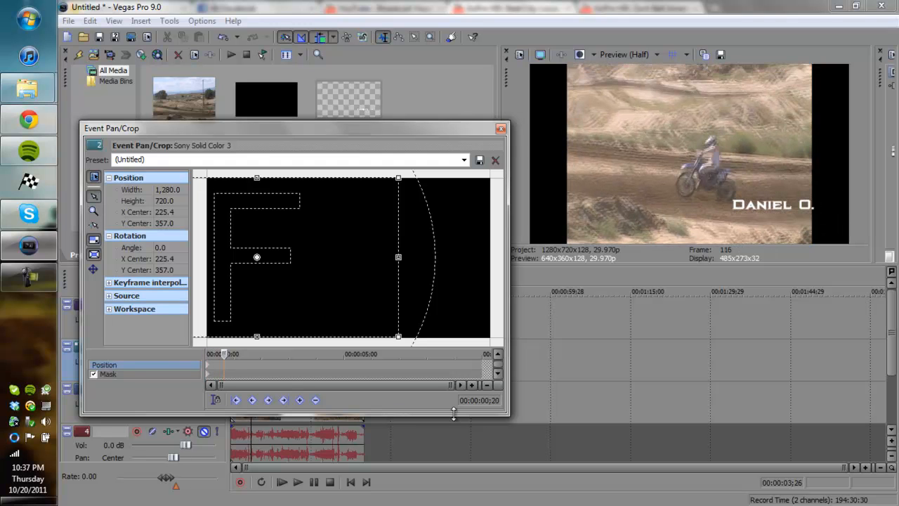
mouse_move(390, 229)
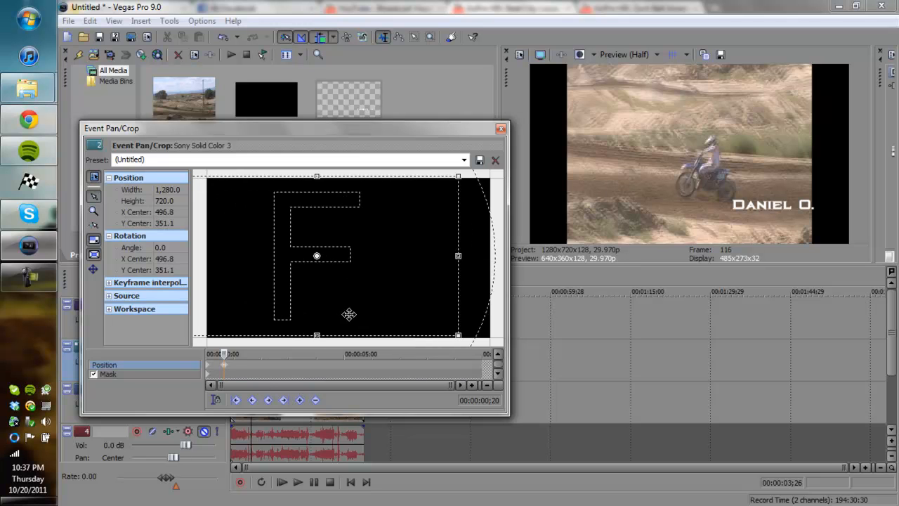
left_click_drag(316, 256, 344, 257)
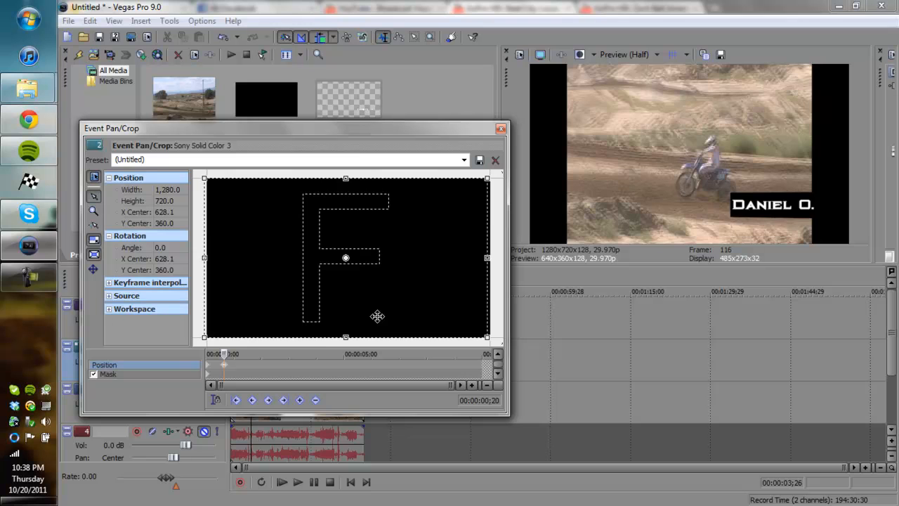
left_click_drag(344, 258, 348, 258)
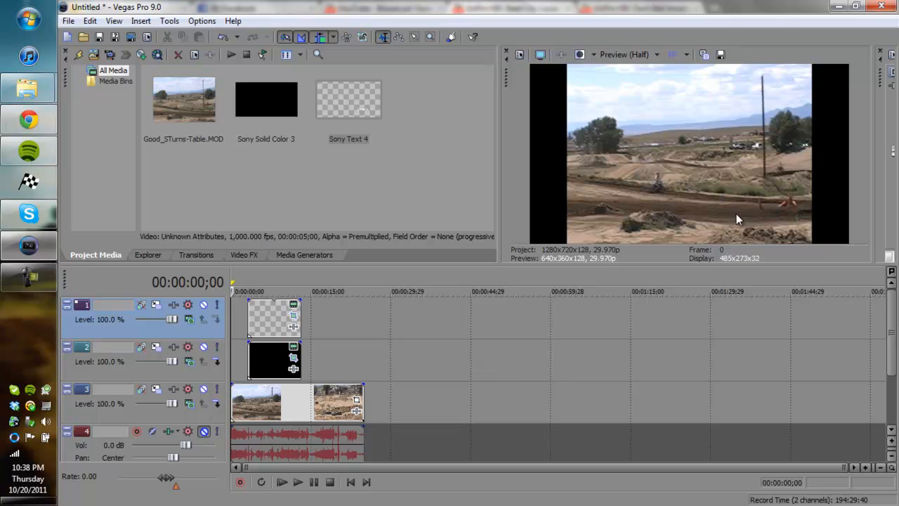
mouse_move(344, 481)
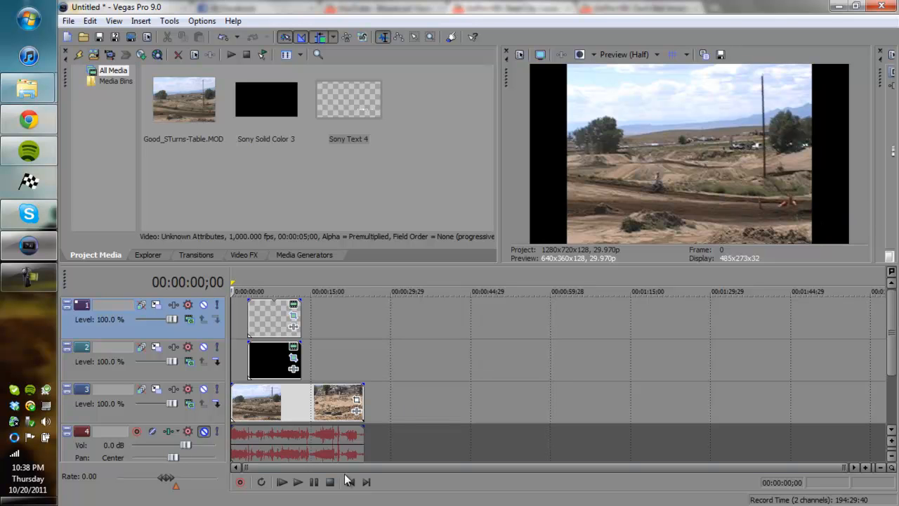
Preview the bar and 'DANIEL O.' sliding in, then reopen the black box's Pan/Crop settings
left_click(282, 481)
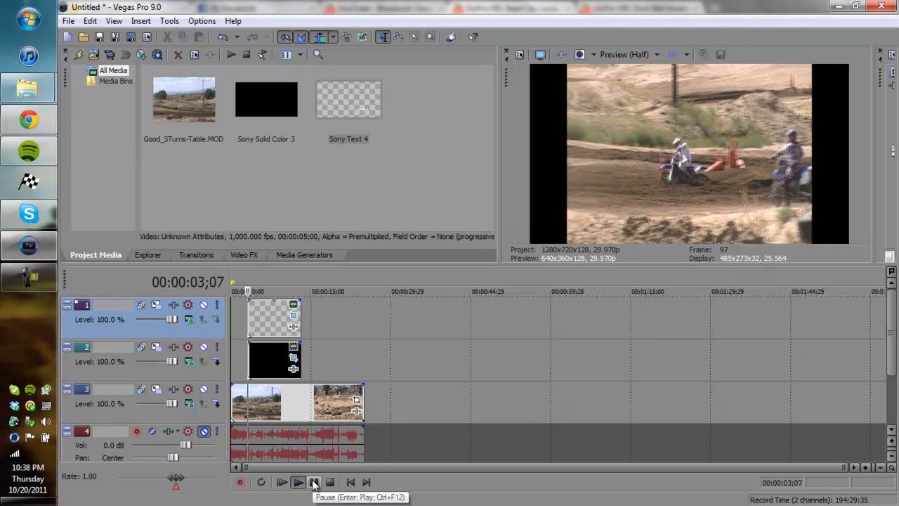
left_click(281, 482)
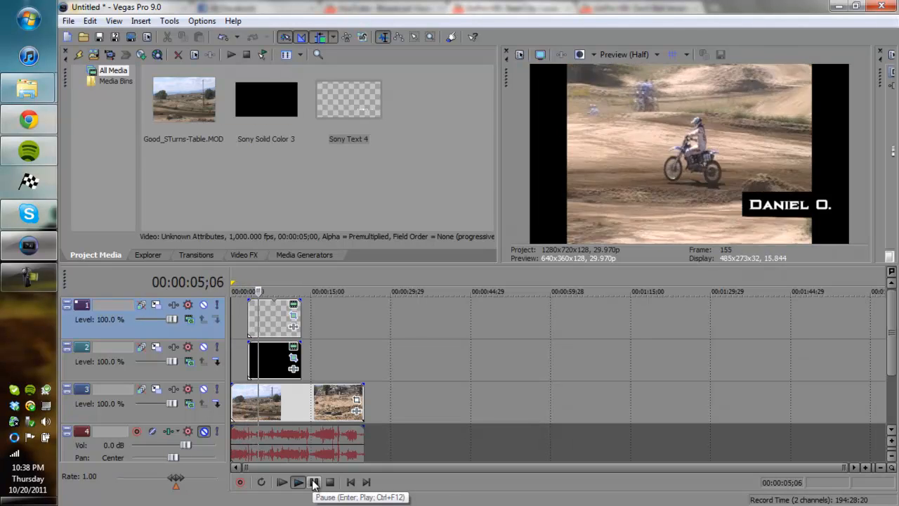
left_click(313, 482)
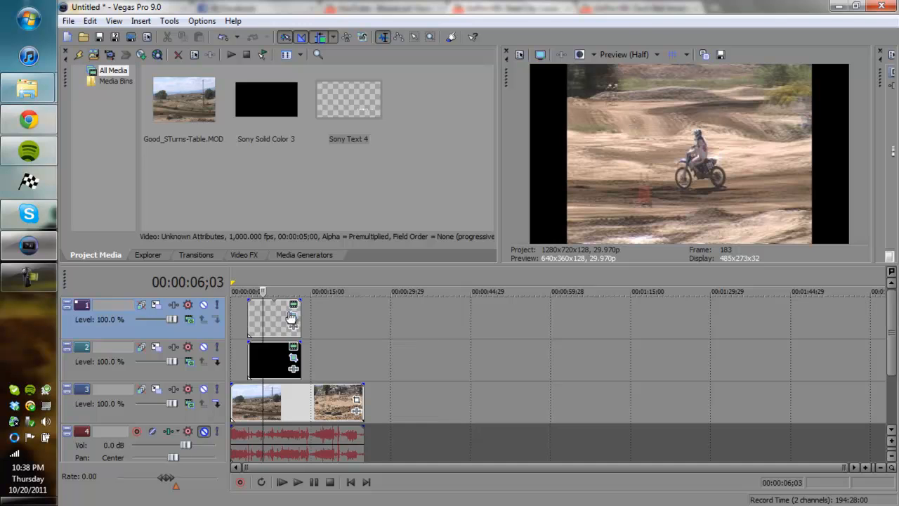
left_click(293, 319)
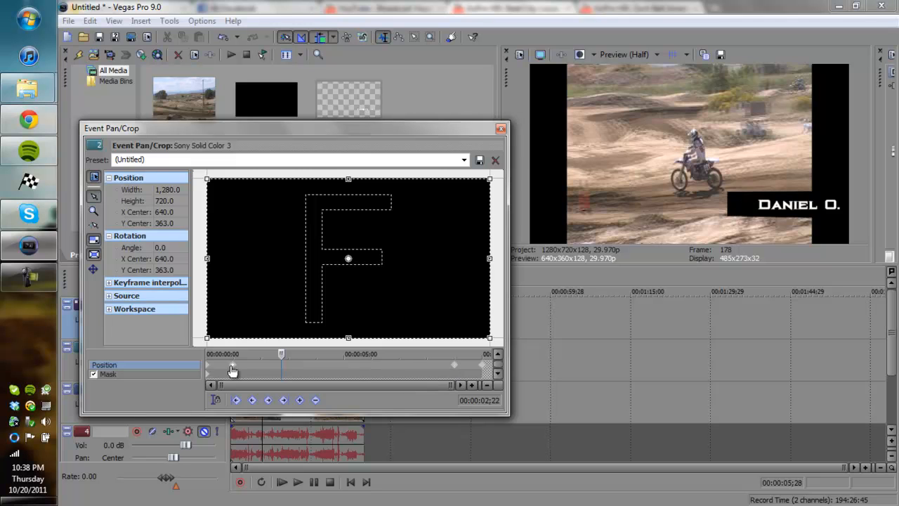
Close the box's Pan/Crop, preview text and box motion, then close the text's Pan/Crop window
left_click(501, 128)
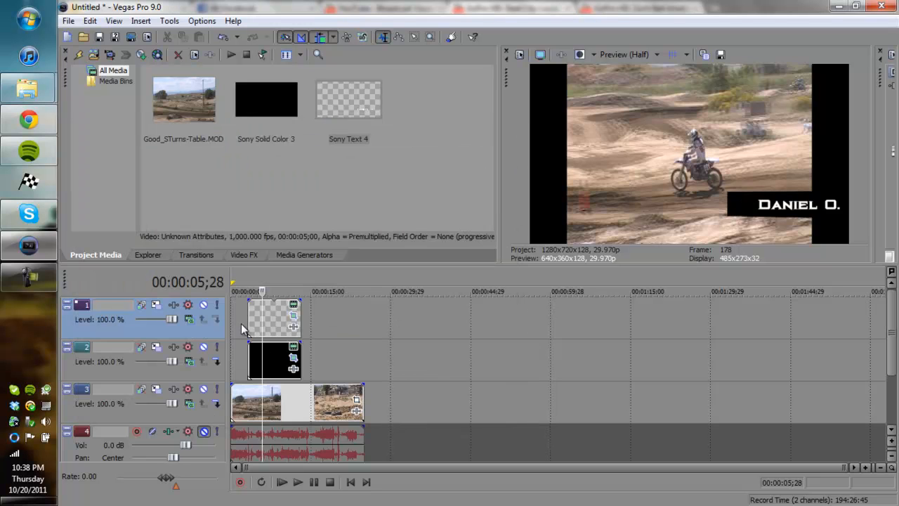
left_click(297, 482)
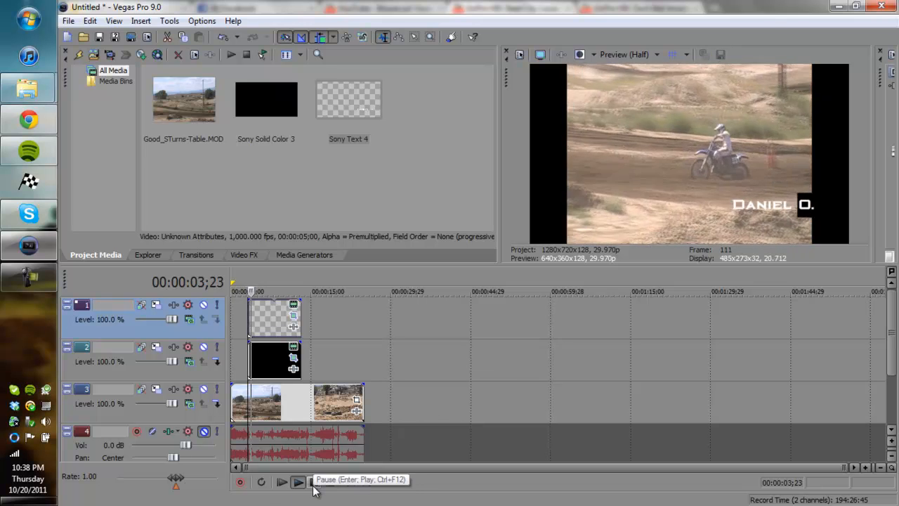
left_click(297, 482)
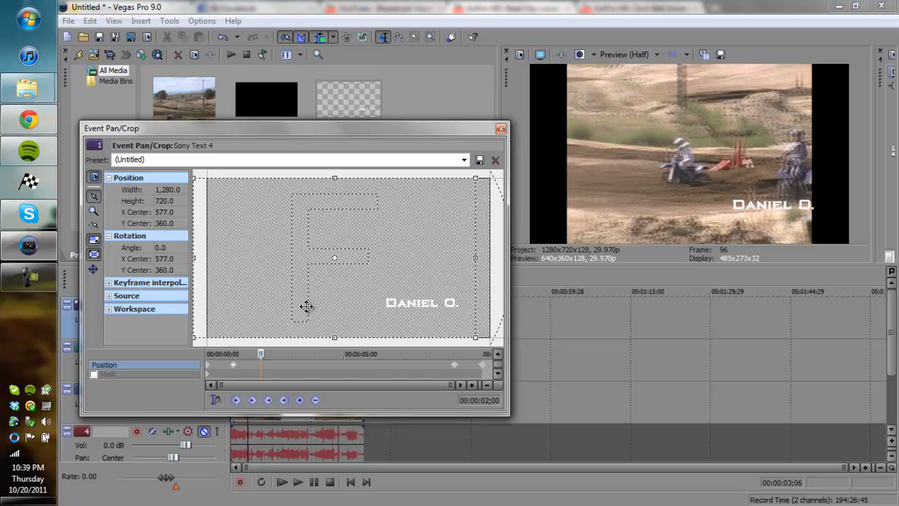
mouse_move(212, 371)
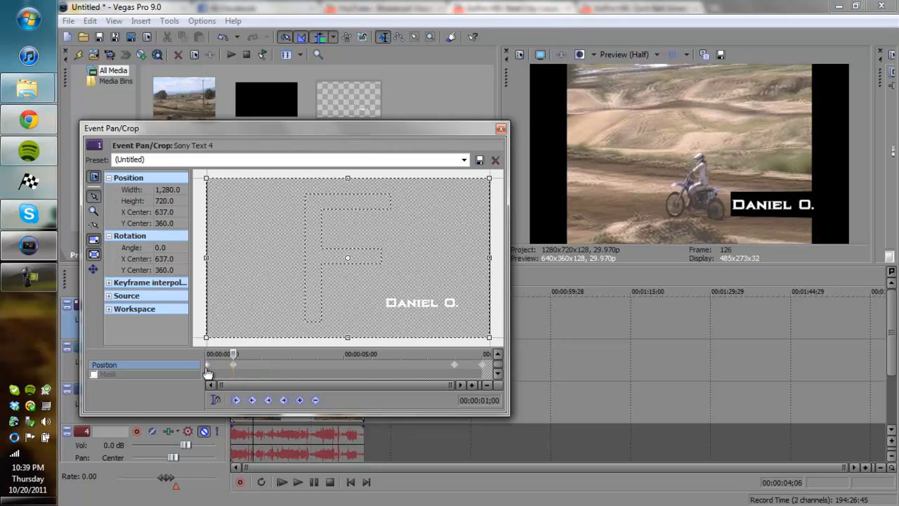
mouse_move(232, 367)
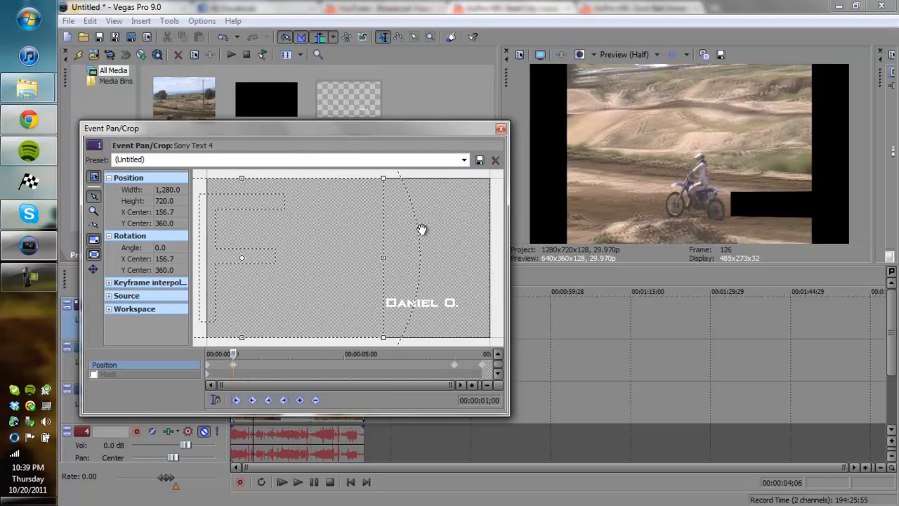
left_click(502, 128)
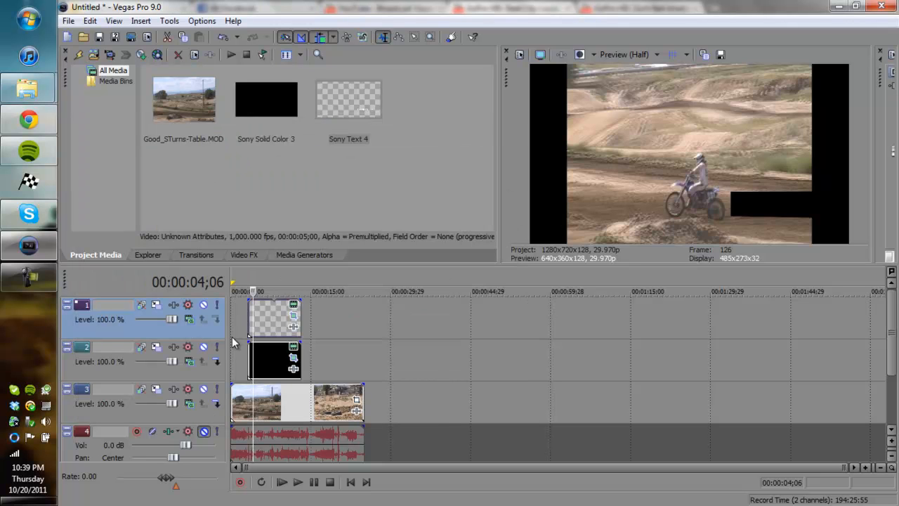
left_click(298, 482)
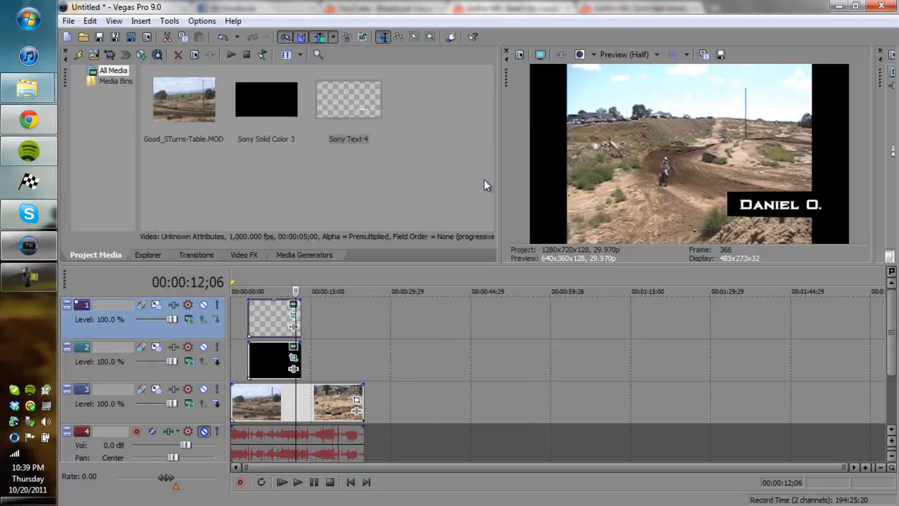
left_click(282, 482)
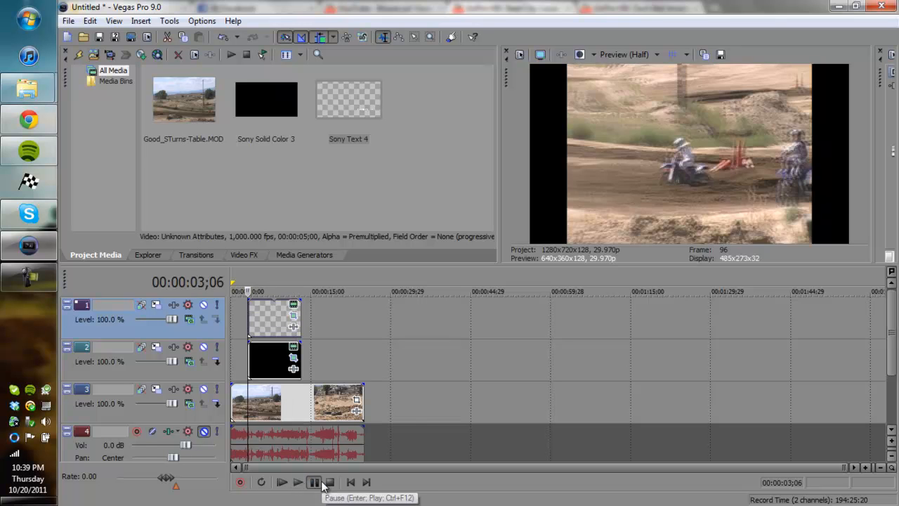
left_click(281, 482)
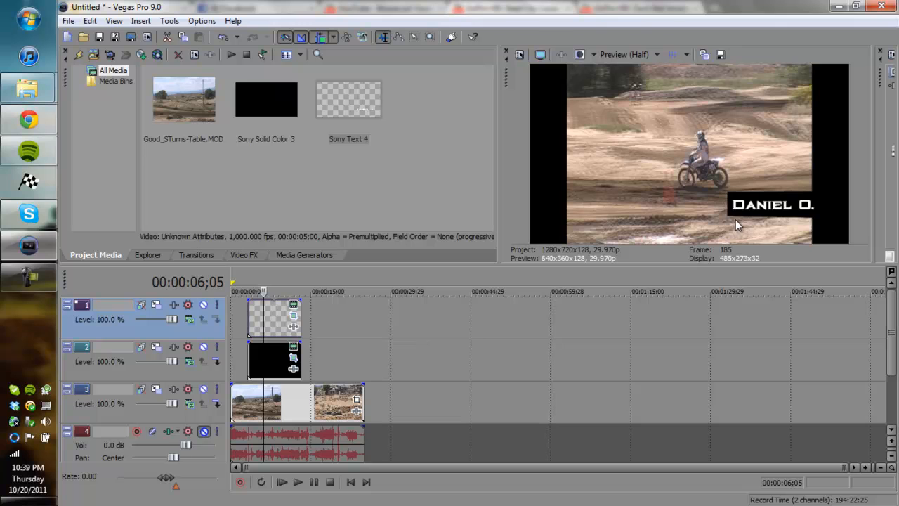
mouse_move(797, 201)
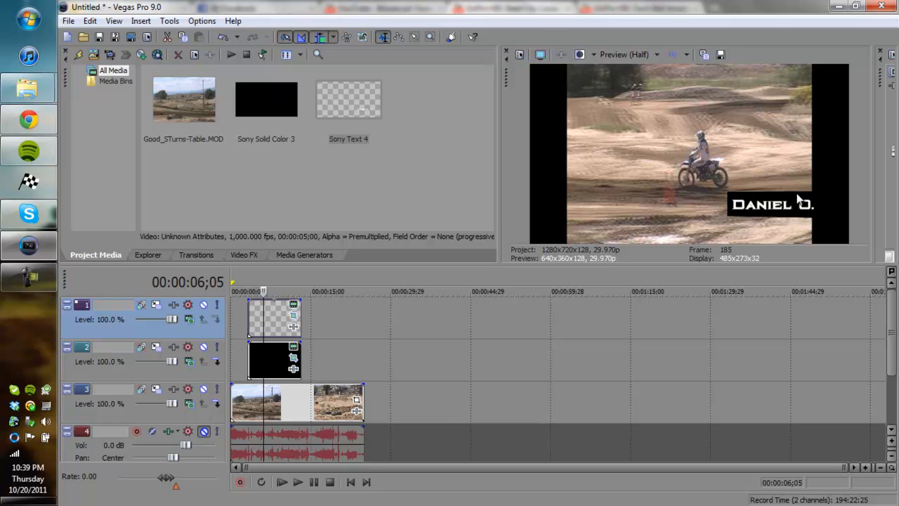
mouse_move(608, 205)
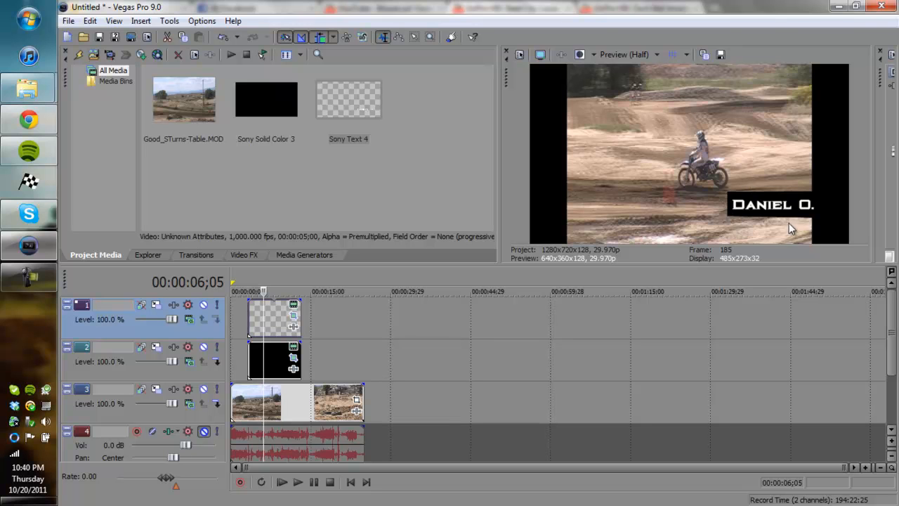
mouse_move(738, 196)
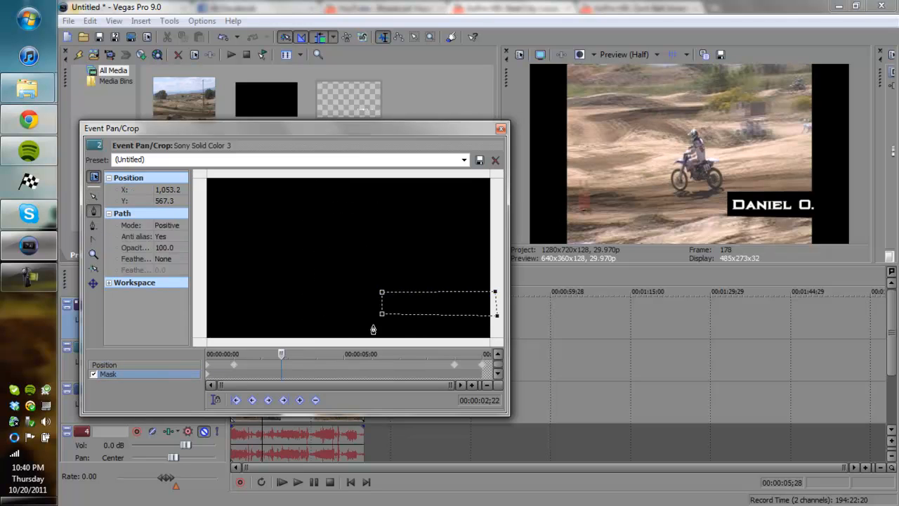
mouse_move(508, 119)
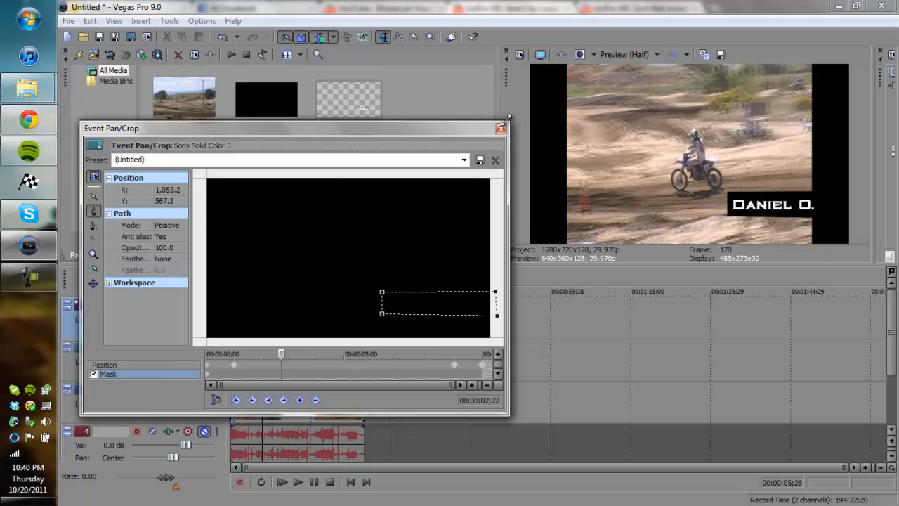
left_click(501, 128)
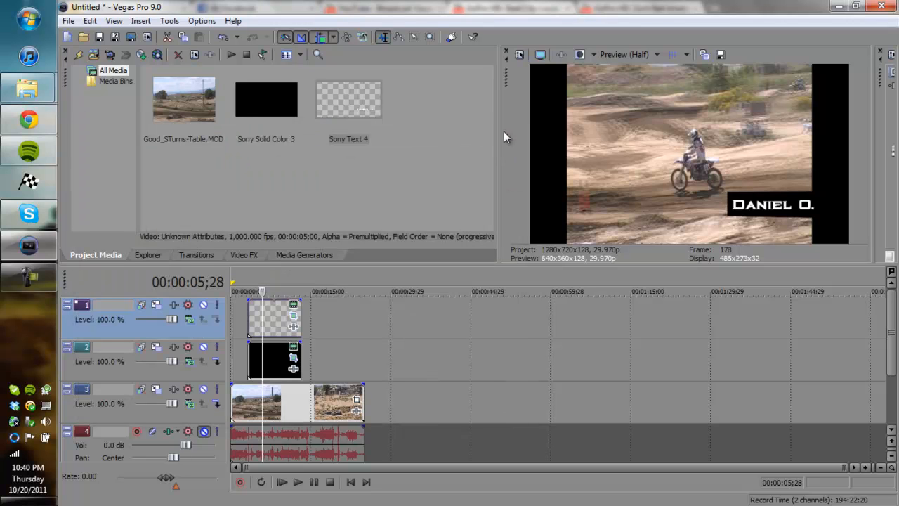
mouse_move(255, 207)
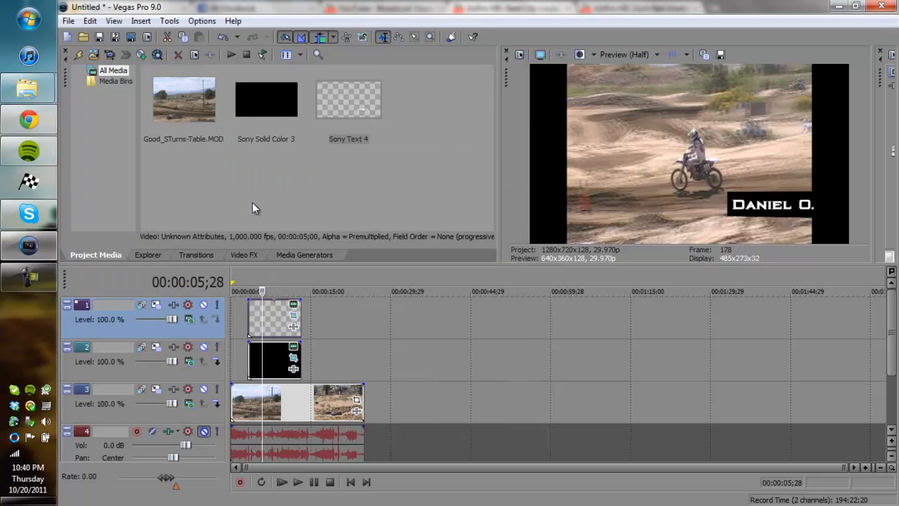
mouse_move(241, 203)
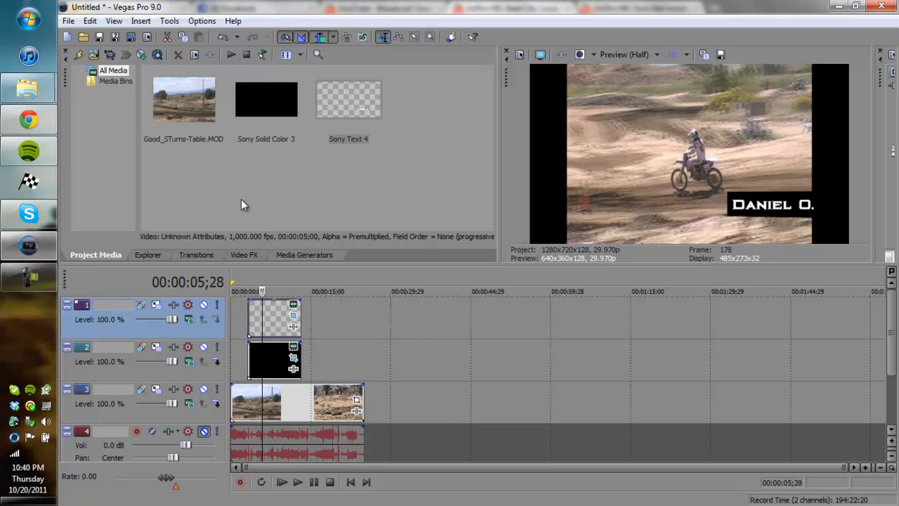
mouse_move(30, 246)
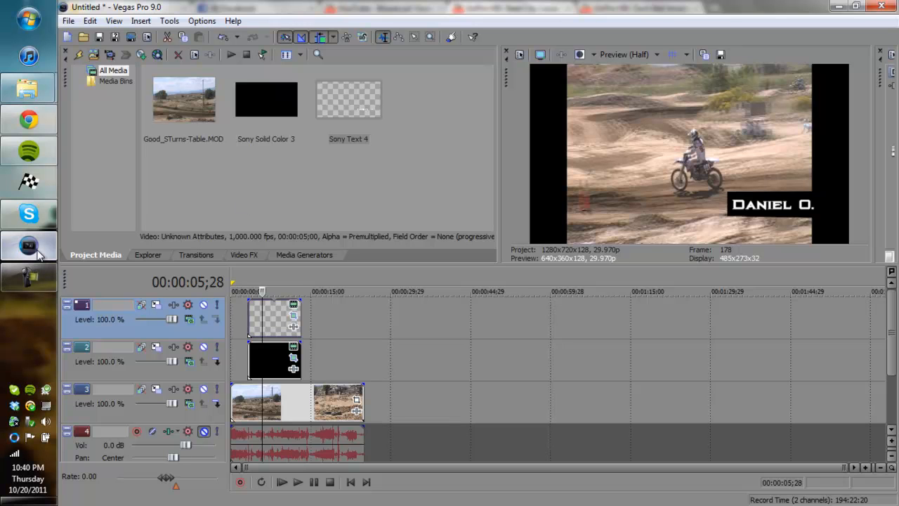